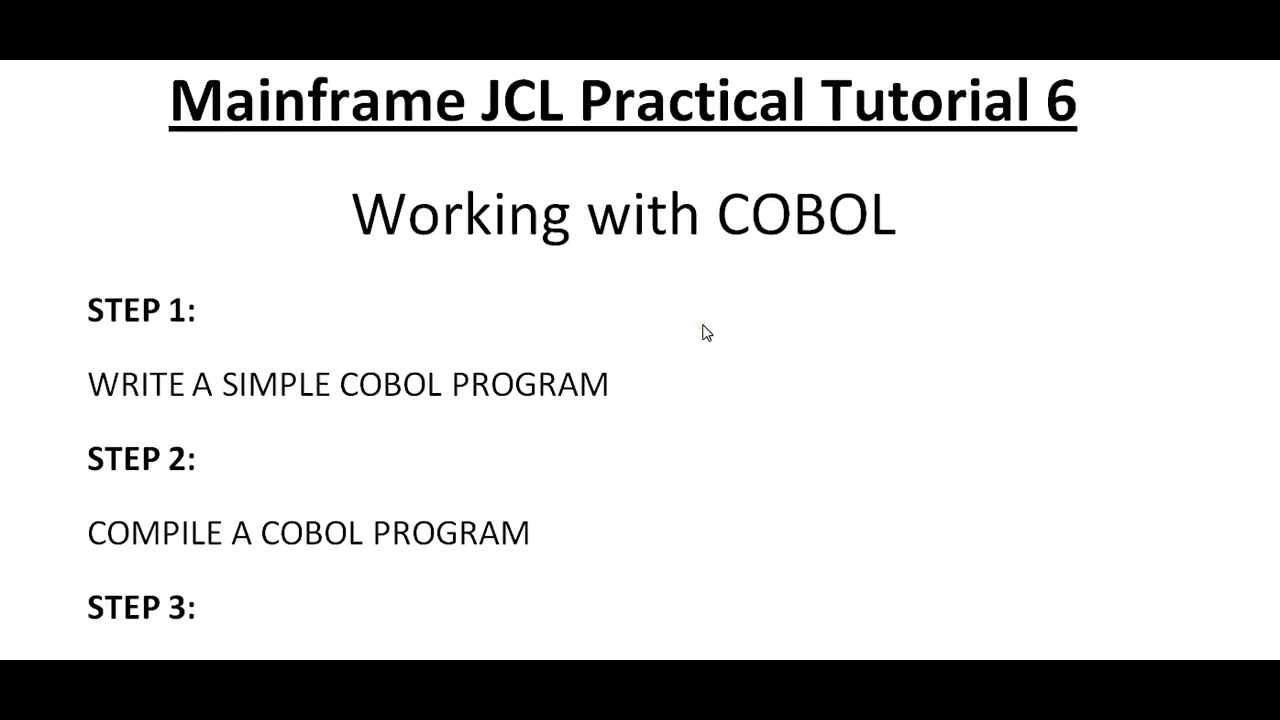
Switch from the Word outline to the ISPF edit session showing the IGYWCL compile JCL for PGM1
{"action": "left_click", "coordinate": [228, 100]}
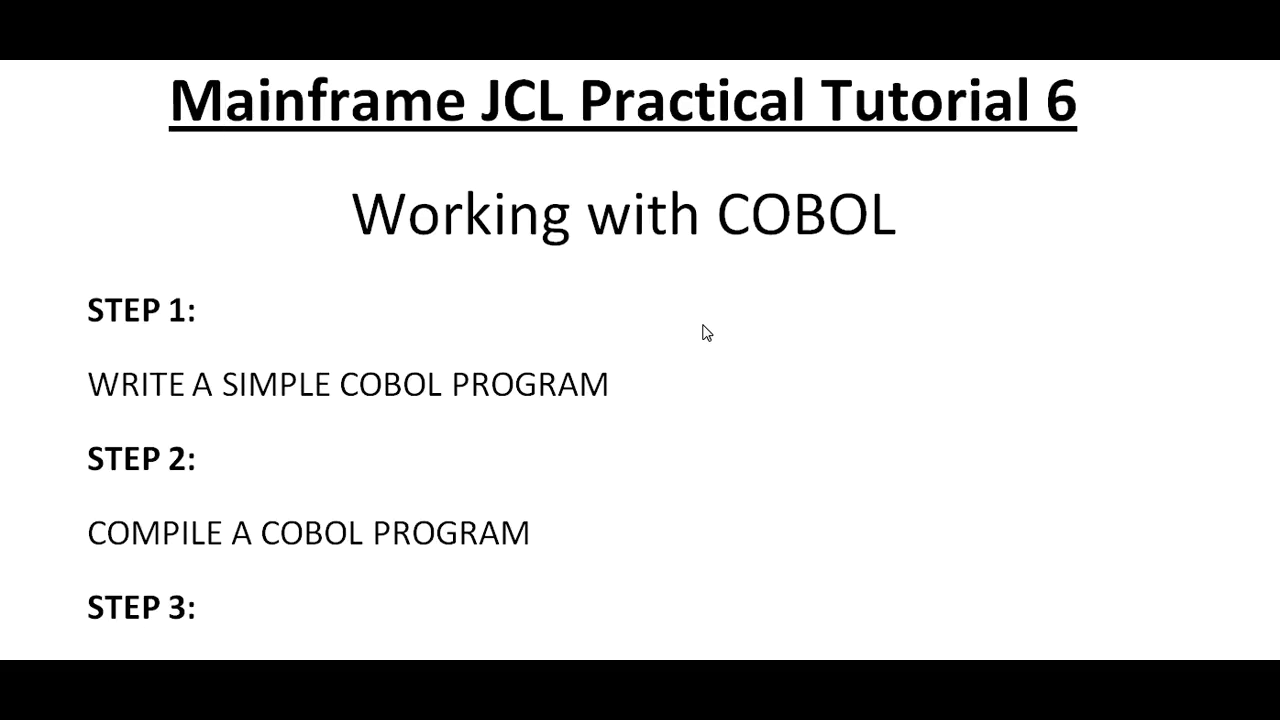
{"action": "left_click", "coordinate": [224, 100]}
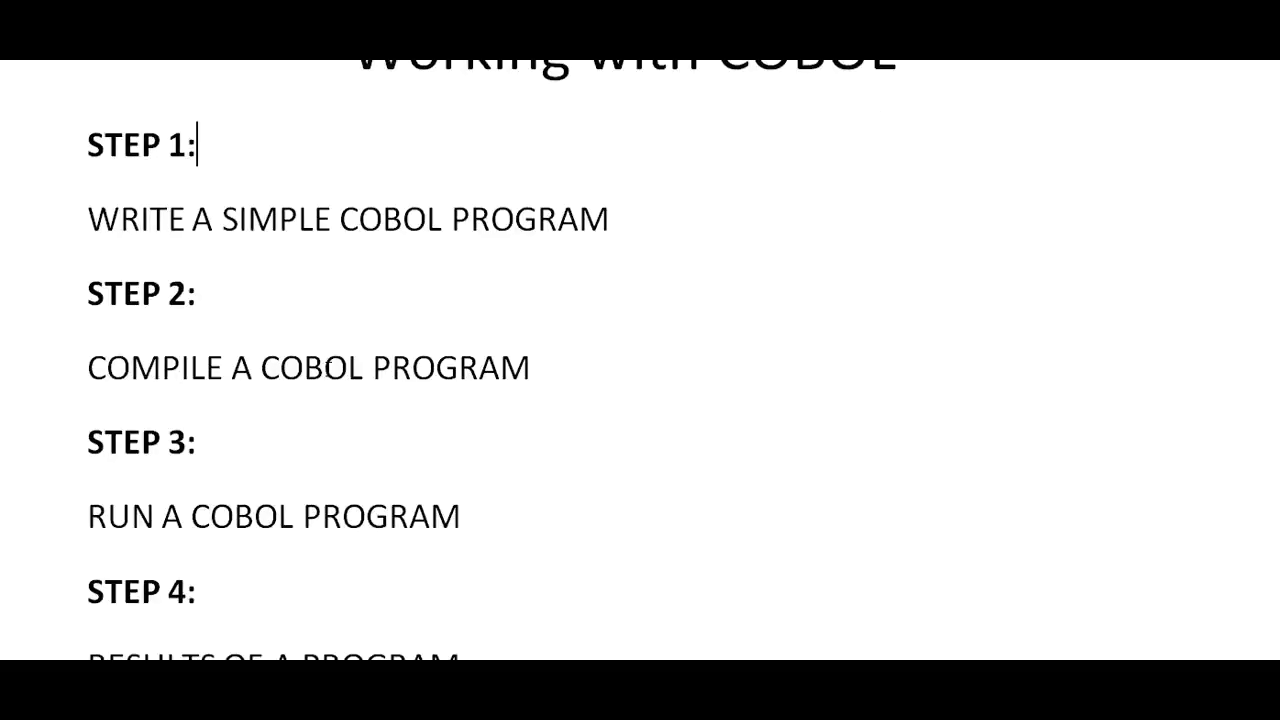
{"action": "scroll", "scroll_direction": "down", "scroll_amount": 3}
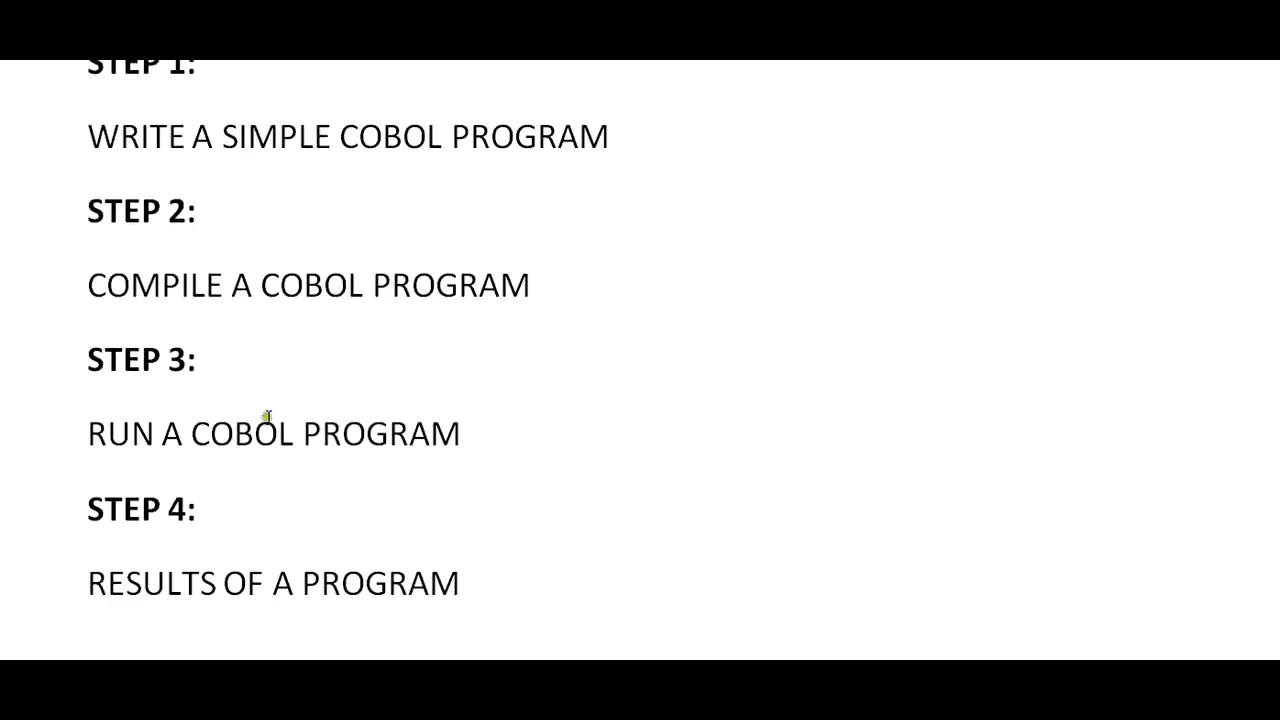
{"action": "mouse_move", "coordinate": [208, 430]}
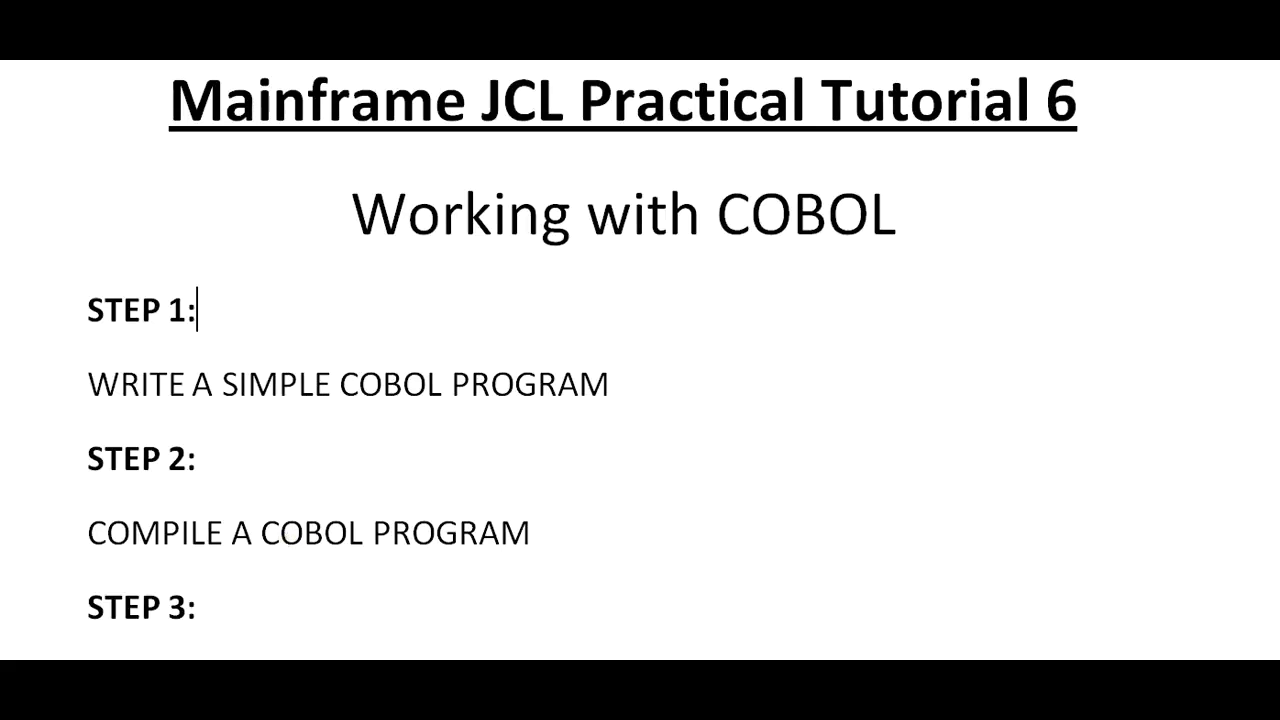
{"action": "mouse_move", "coordinate": [190, 400]}
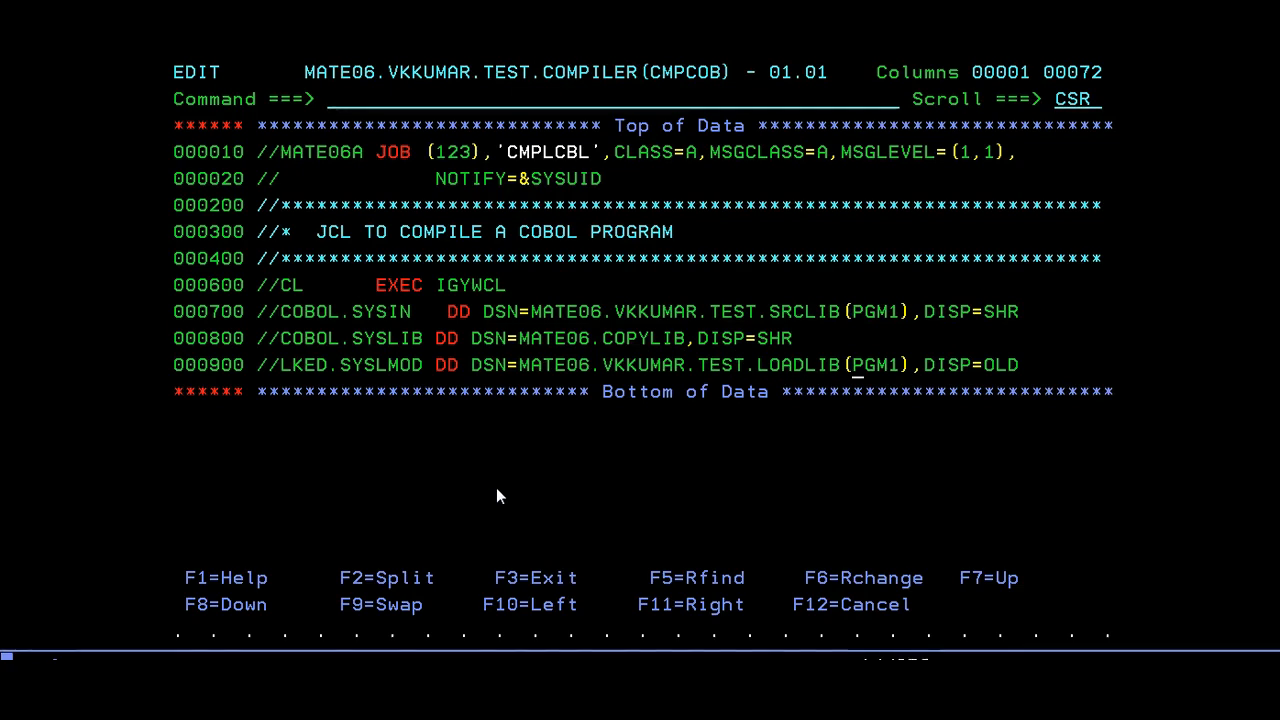
Submit the CMPCOB compile job with SUB and start a second session at option 3.4 for the load library
{"action": "type", "text": "sub"}
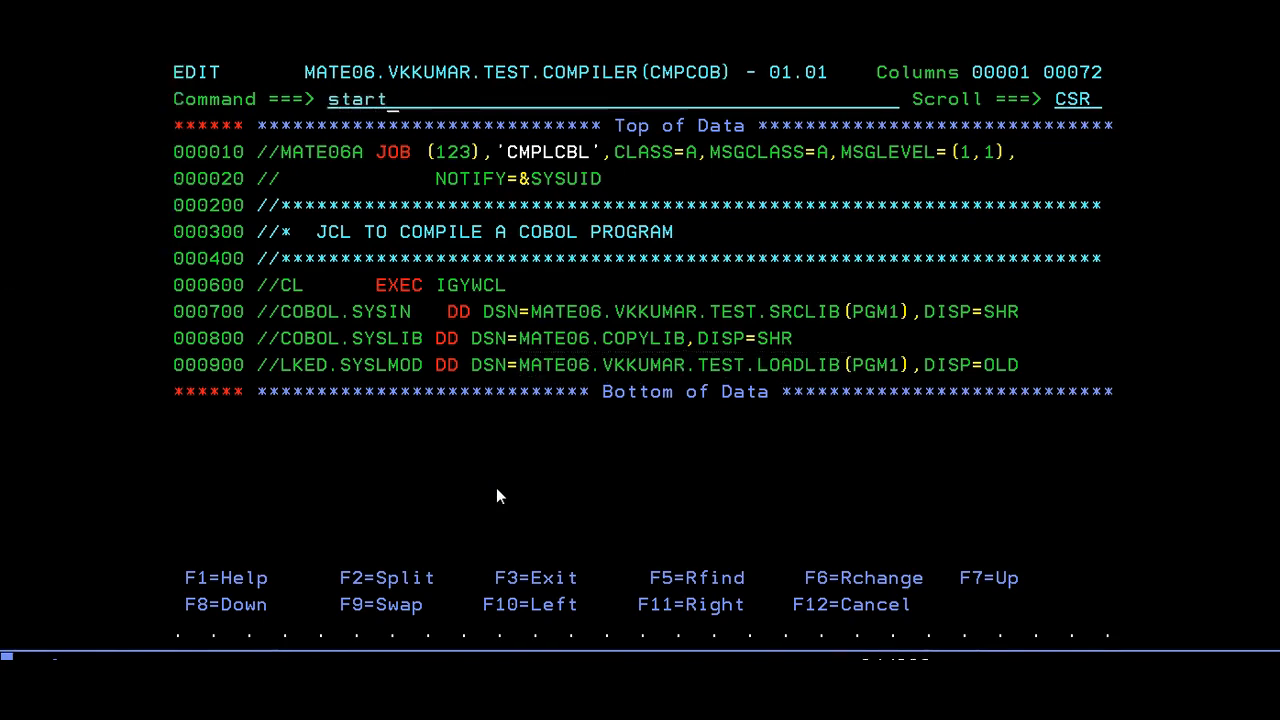
{"action": "key", "text": "Enter"}
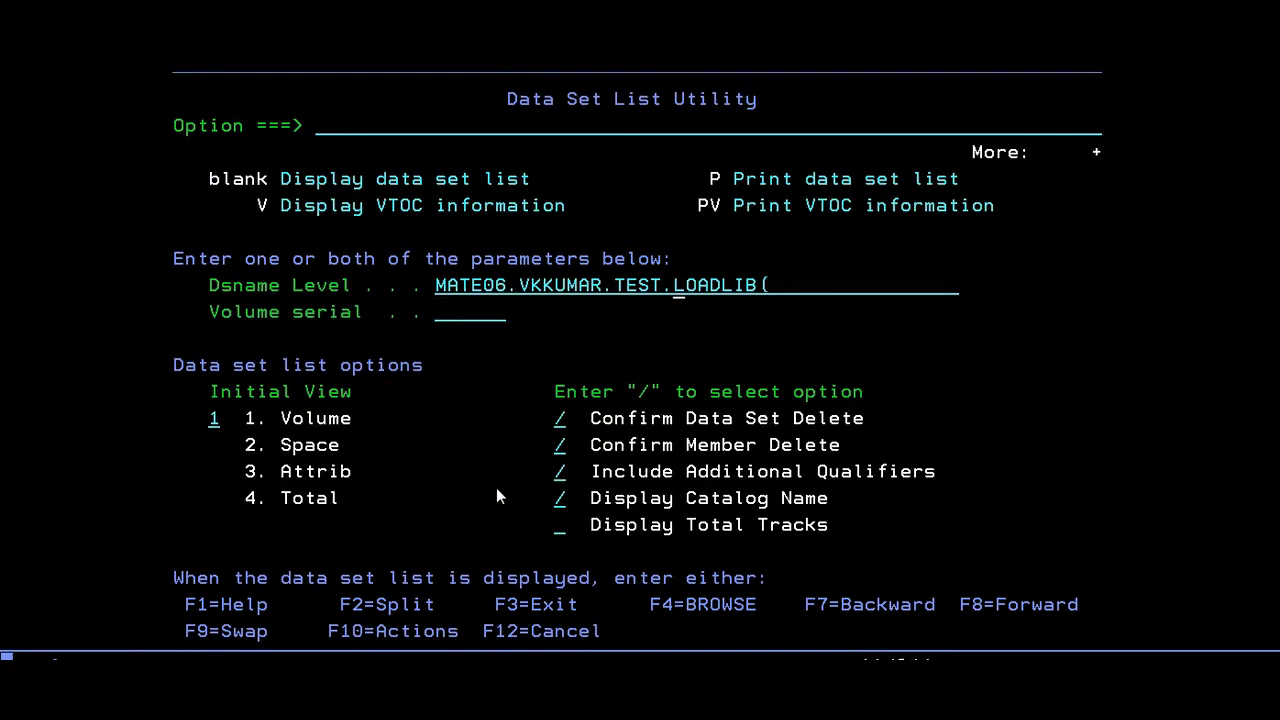
List the load library, browse the compiled PGM1 module, then back out to the JCLLIB member list
{"action": "key", "text": "Enter"}
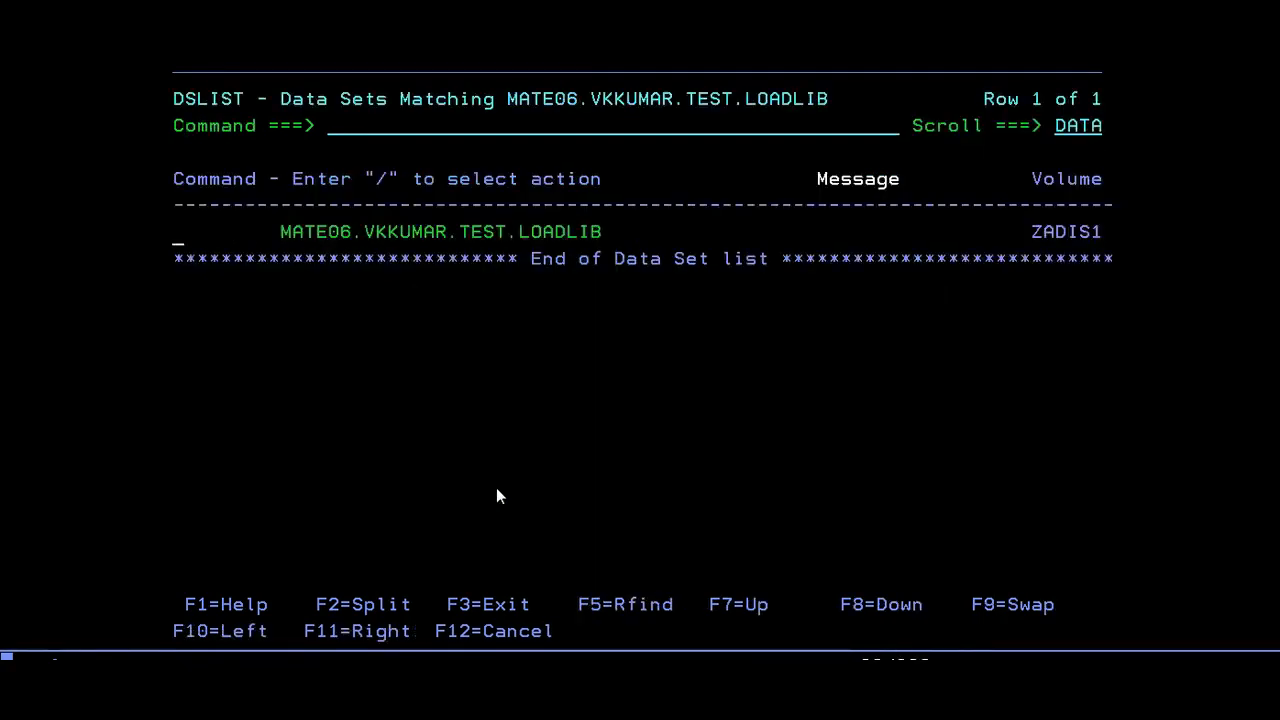
{"action": "type", "text": "b"}
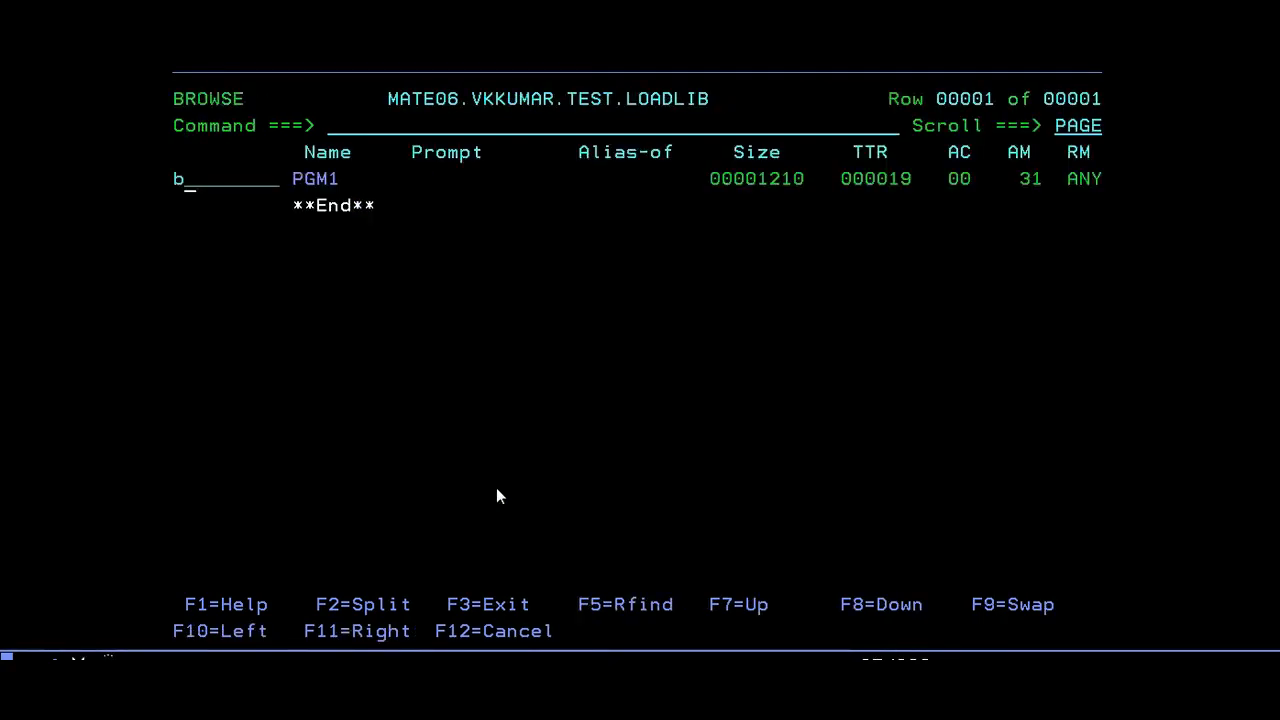
{"action": "key", "text": "Enter"}
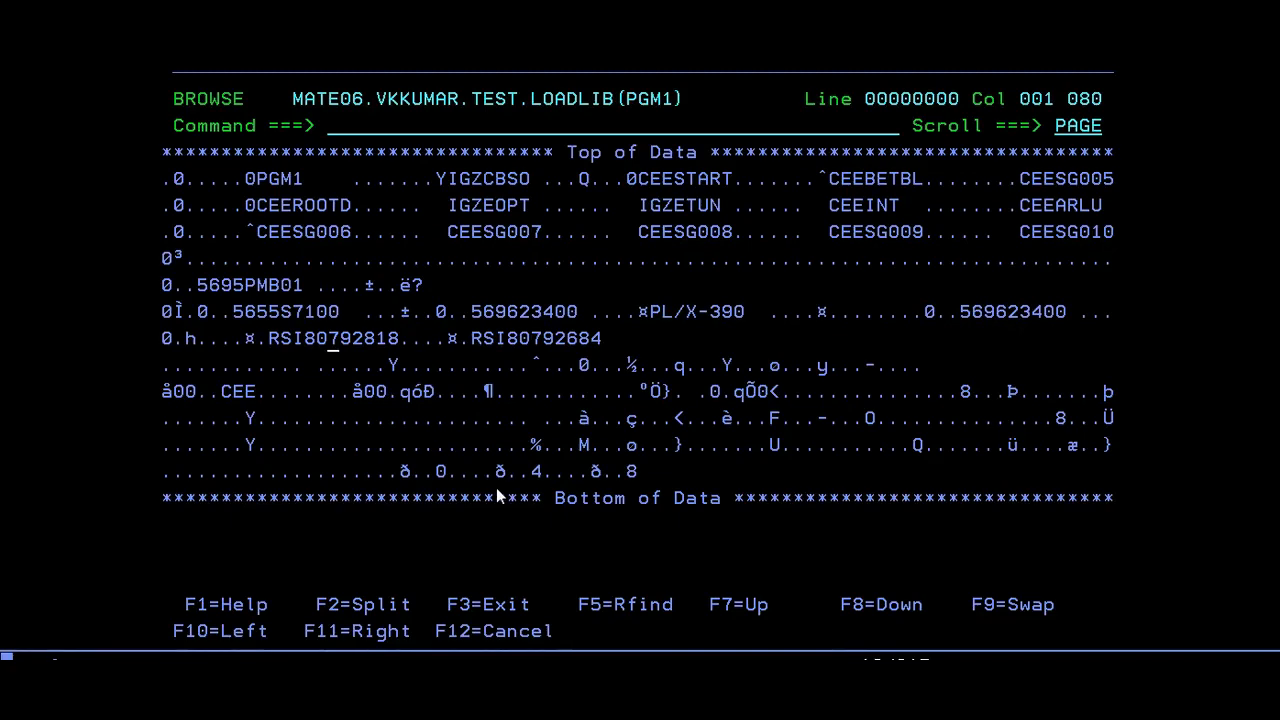
{"action": "key", "text": "f3"}
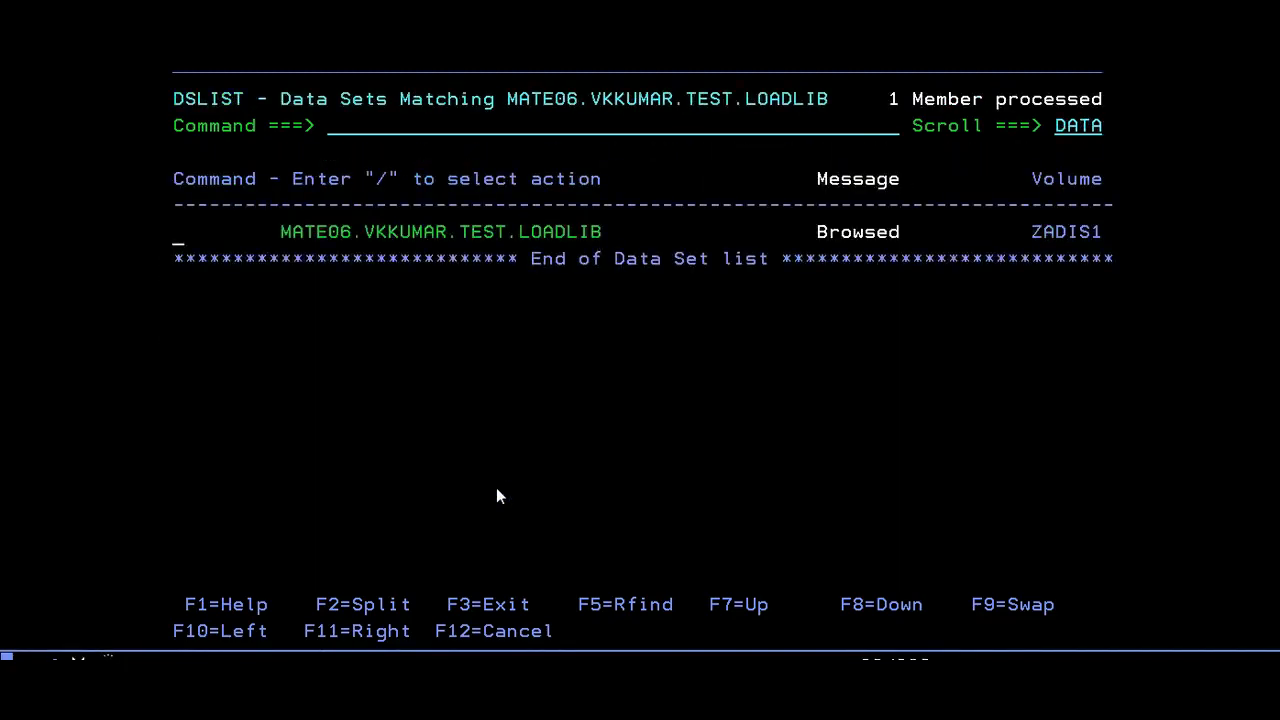
{"action": "key", "text": "f3"}
{"action": "type", "text": "s"}
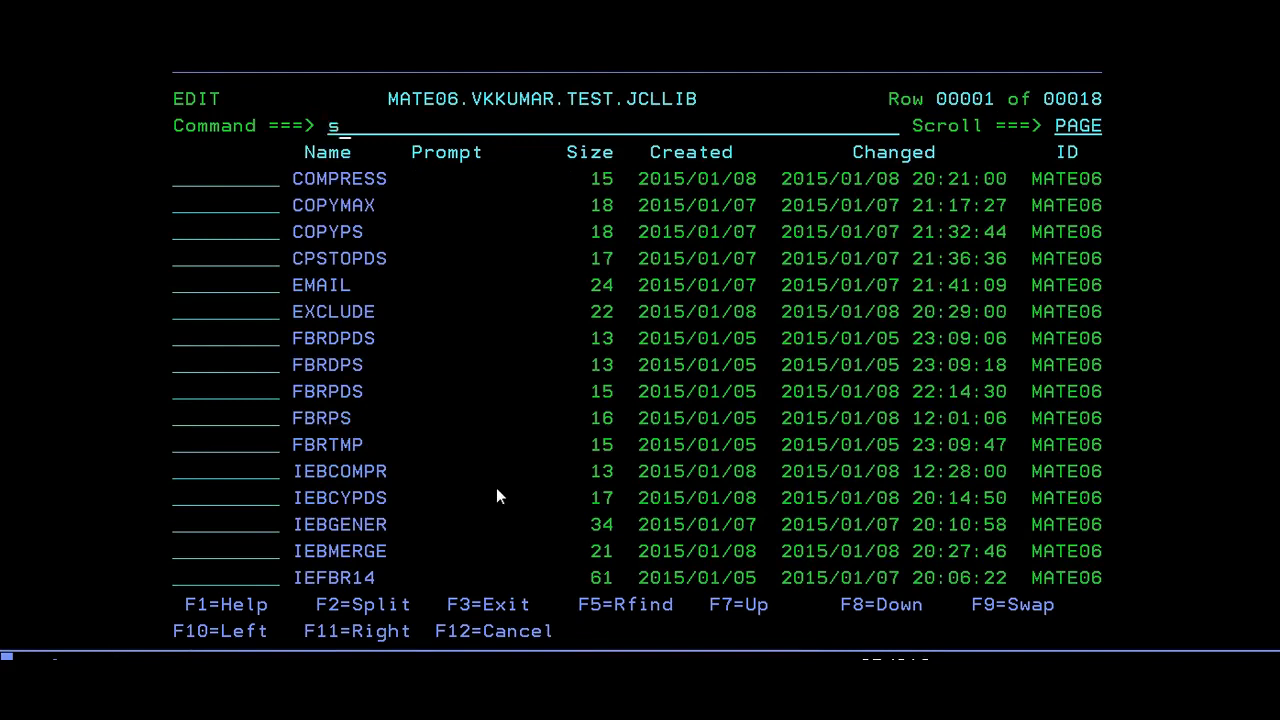
Sort the JCL members by creation date and open RUNCBL for edit with warnings cleared via RES
{"action": "type", "text": "ort created"}
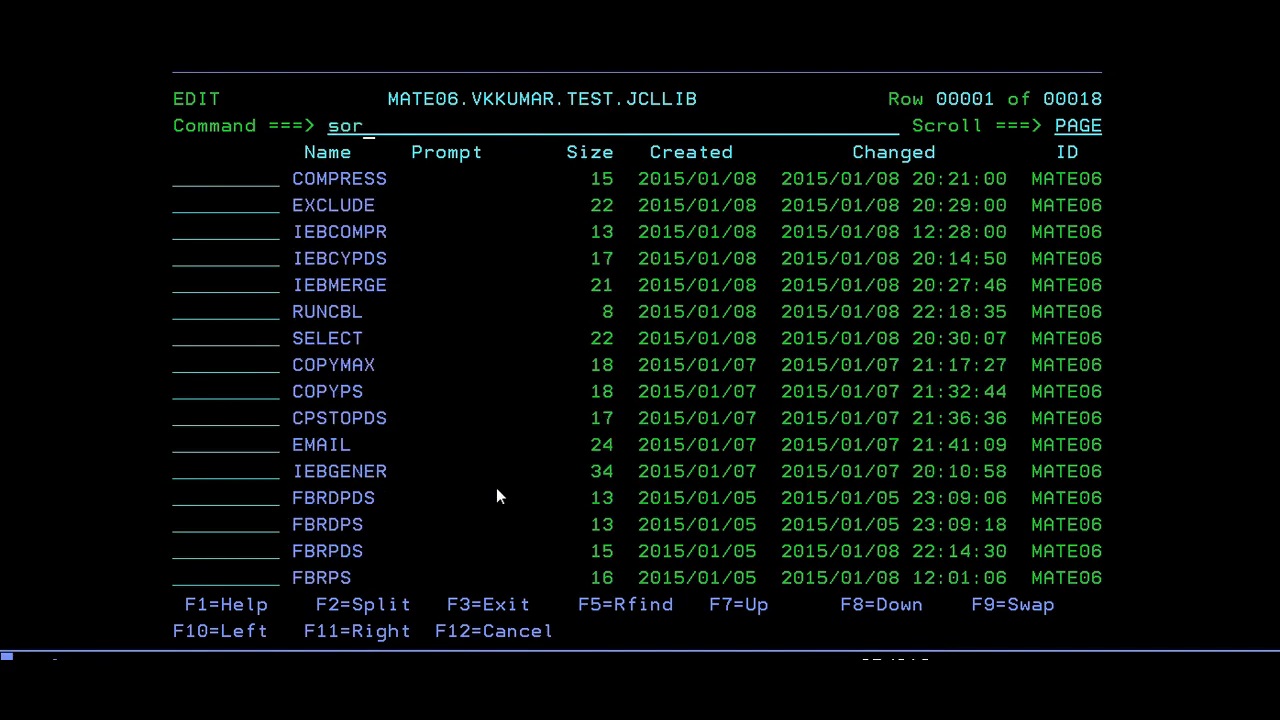
{"action": "key", "text": "Enter"}
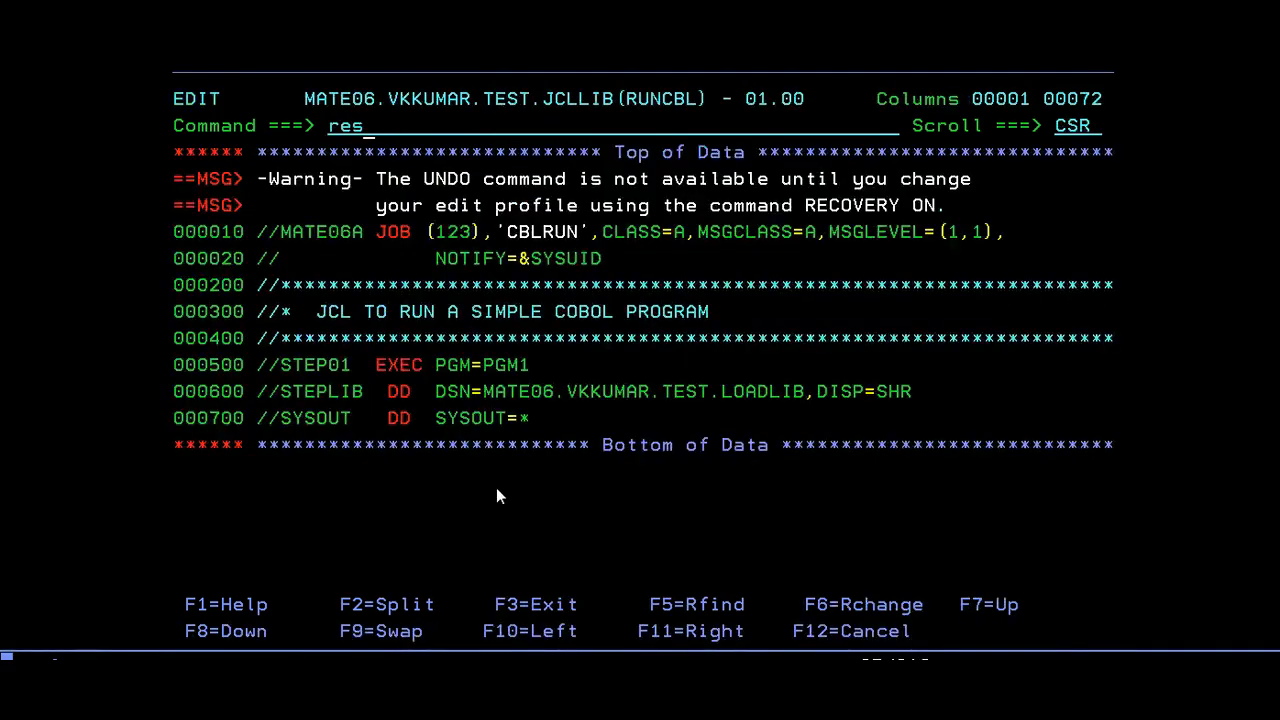
{"action": "key", "text": "Enter"}
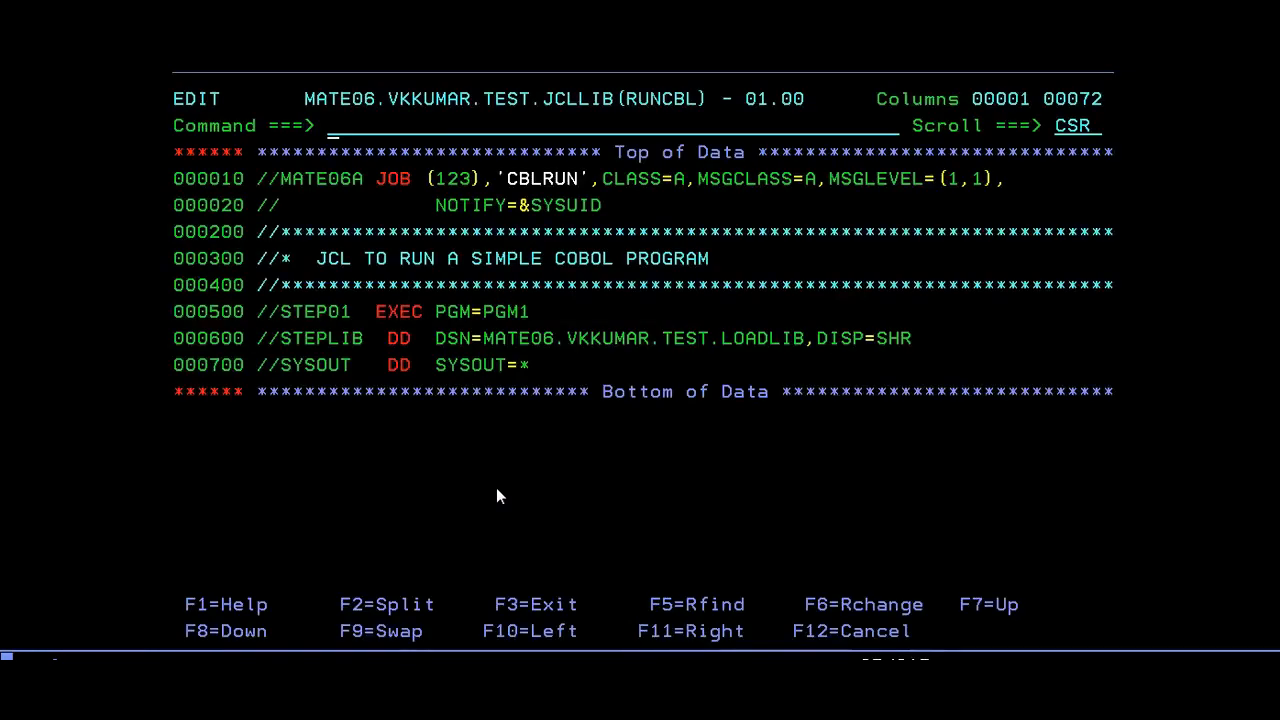
Submit RUNCBL and open the SDSF status list with START S;ST to view the job's SYSOUT
{"action": "type", "text": "start s;st"}
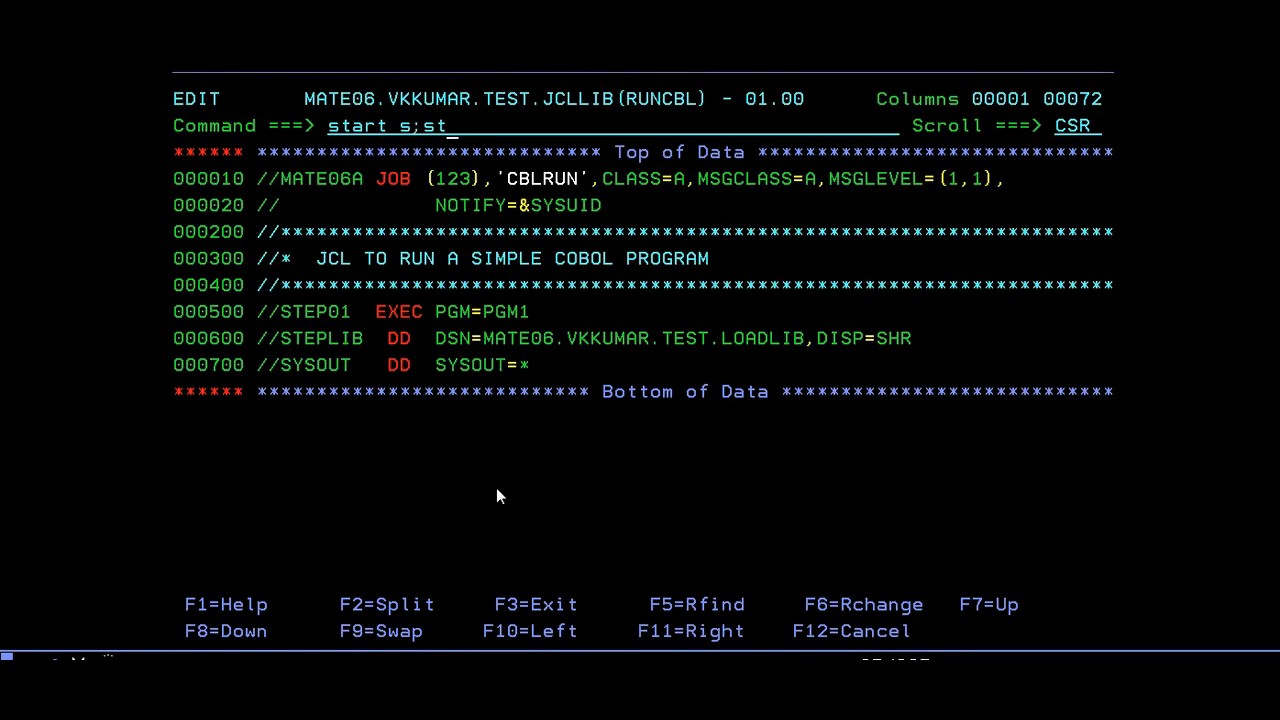
{"action": "key", "text": "enter"}
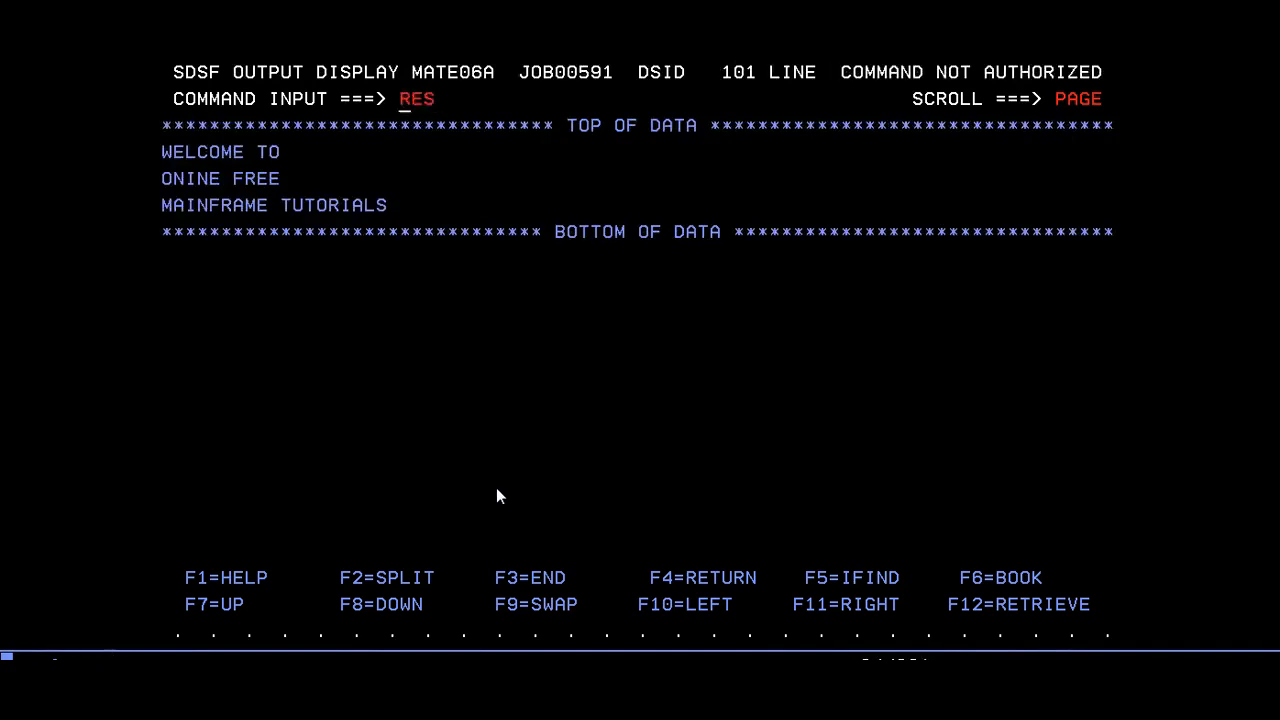
Exit the SDSF job output display, returning to the Word tutorial outline
{"action": "key", "text": "Backspace"}
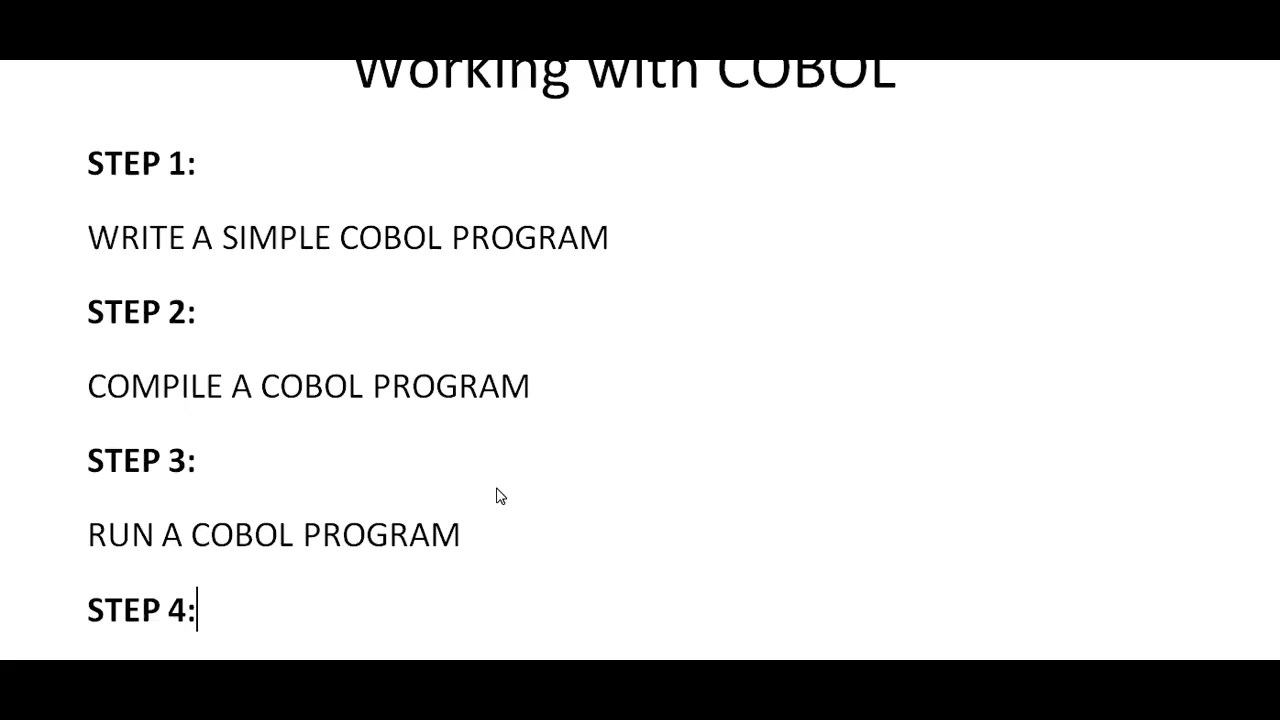
{"action": "scroll", "scroll_direction": "down", "scroll_amount": 3}
{"action": "type", "text": "RESULTS OF A PROGRAM"}
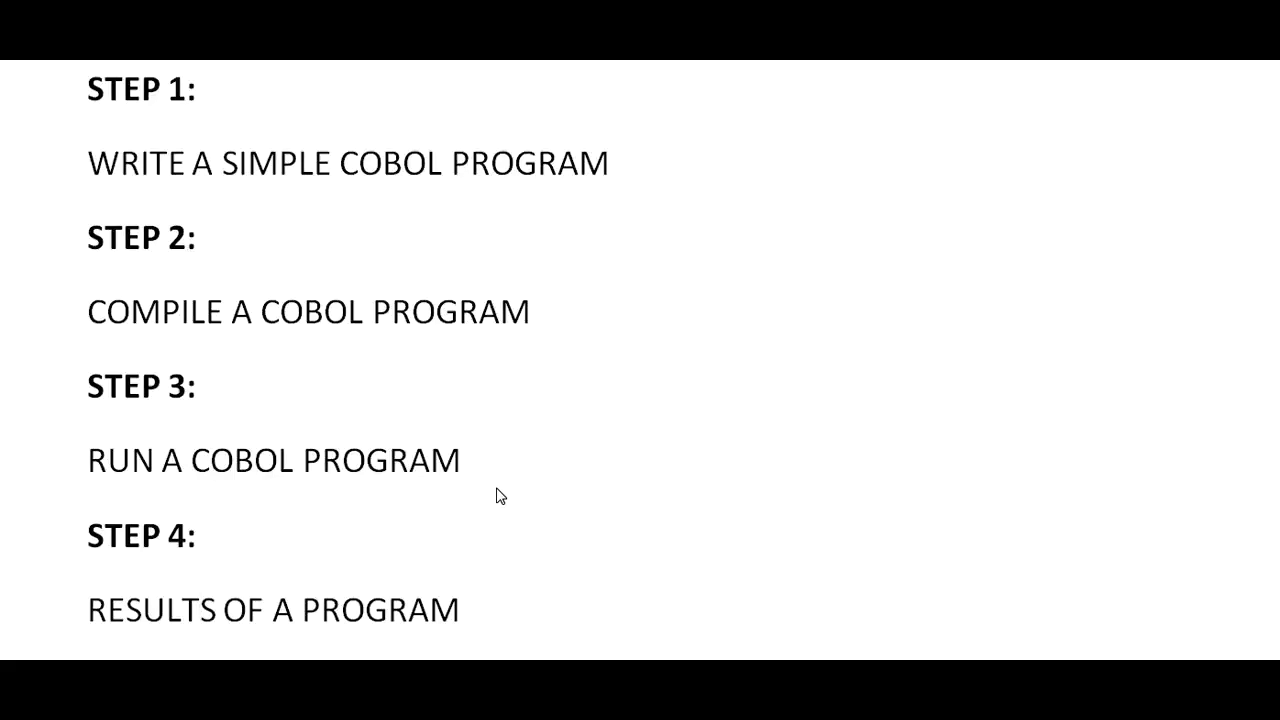
{"action": "left_click", "coordinate": [198, 88]}
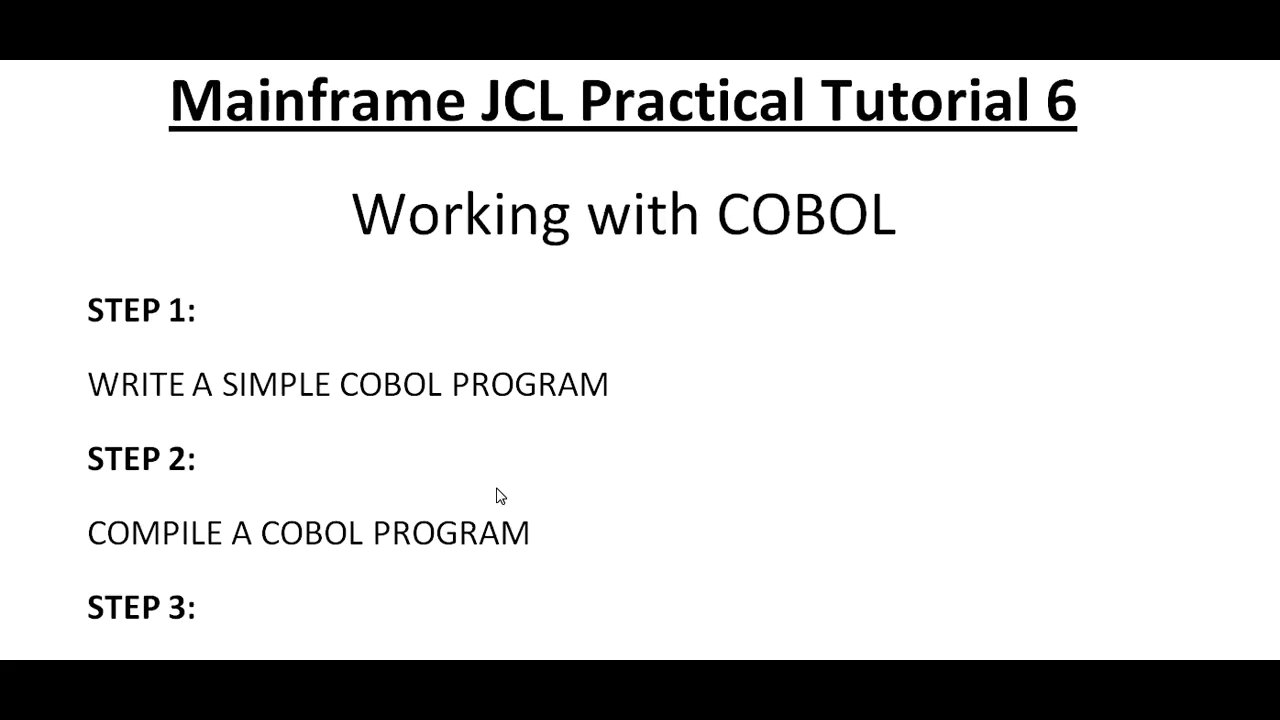
{"action": "left_click", "coordinate": [172, 100]}
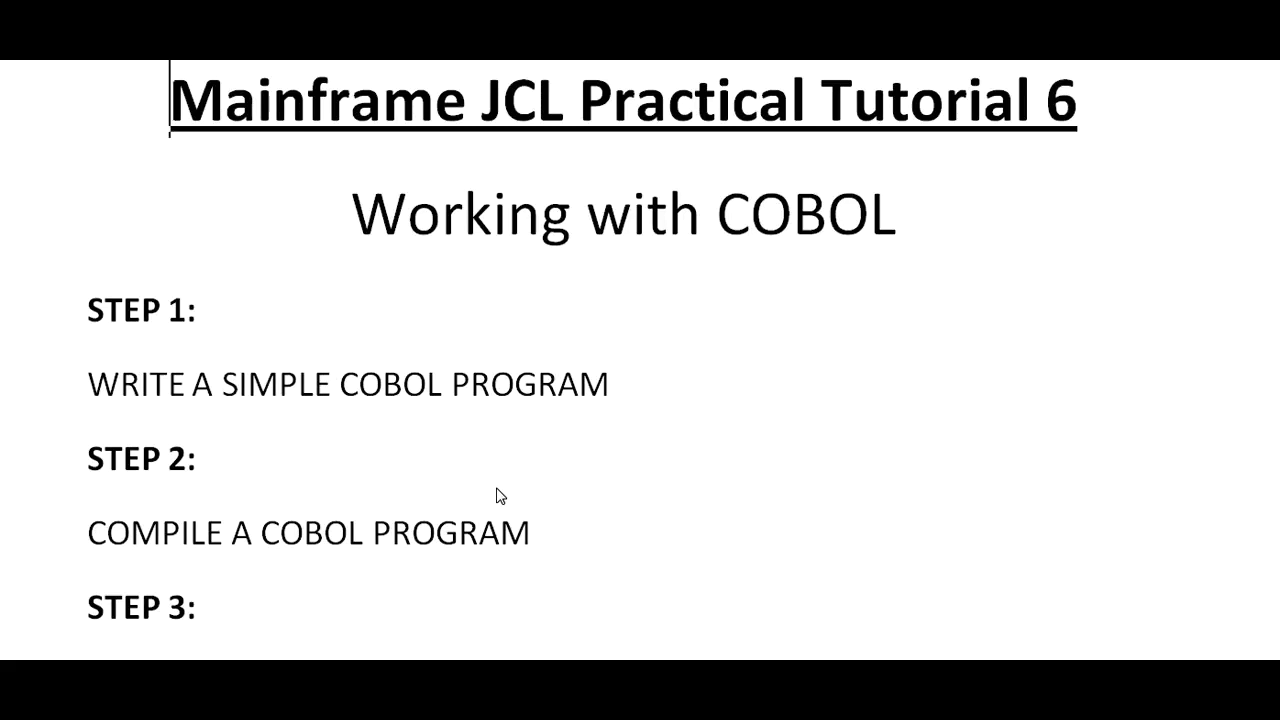